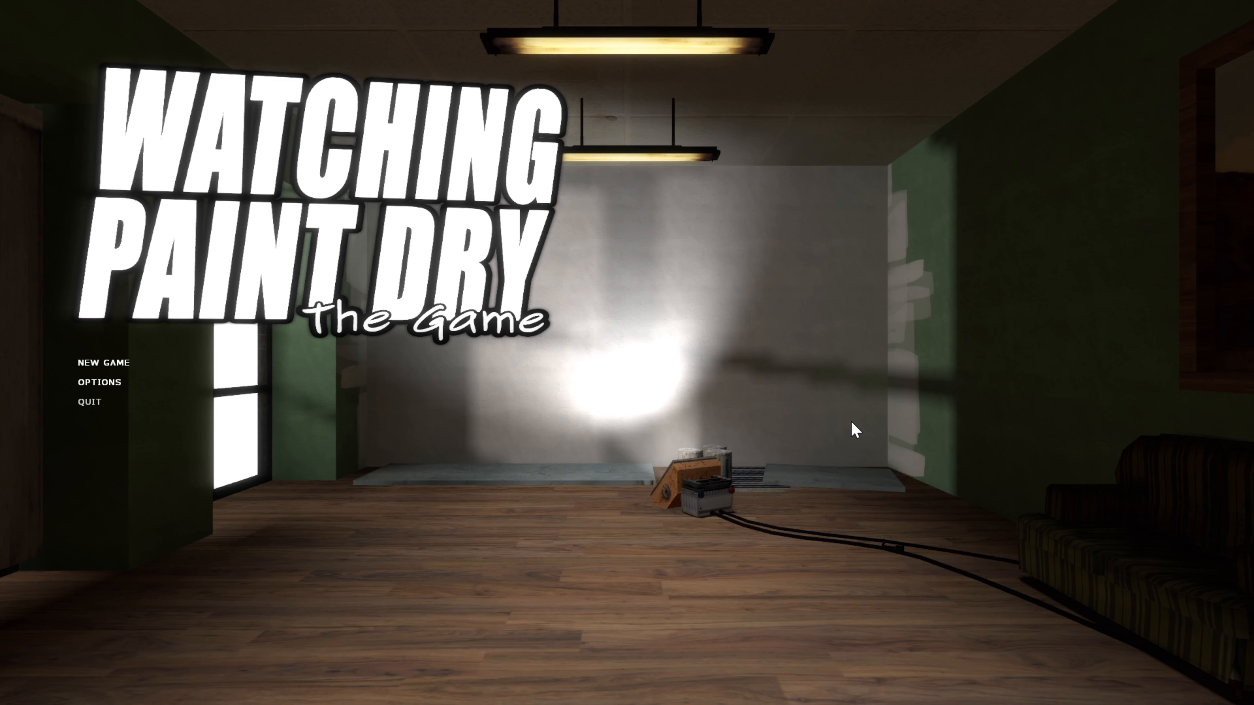
{"action": "mouse_move", "coordinate": [108, 359]}
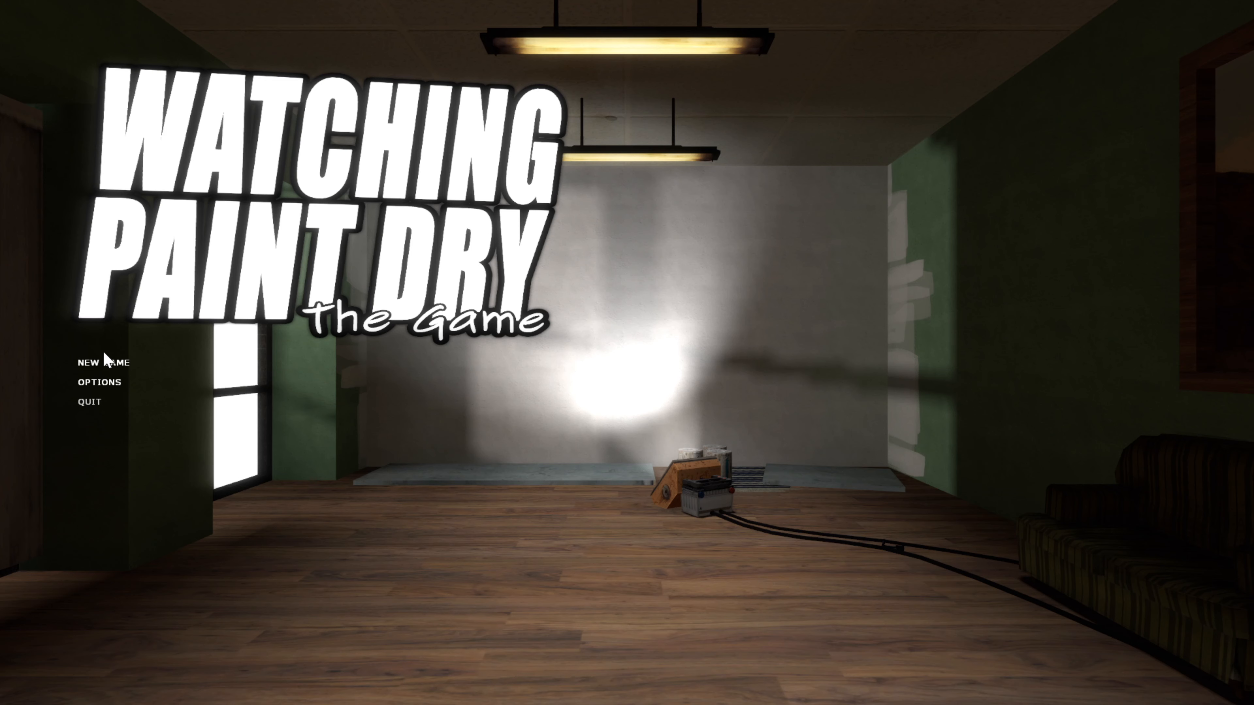
Start a new game via NEW GAME on the title menu.
{"action": "left_click", "coordinate": [103, 361]}
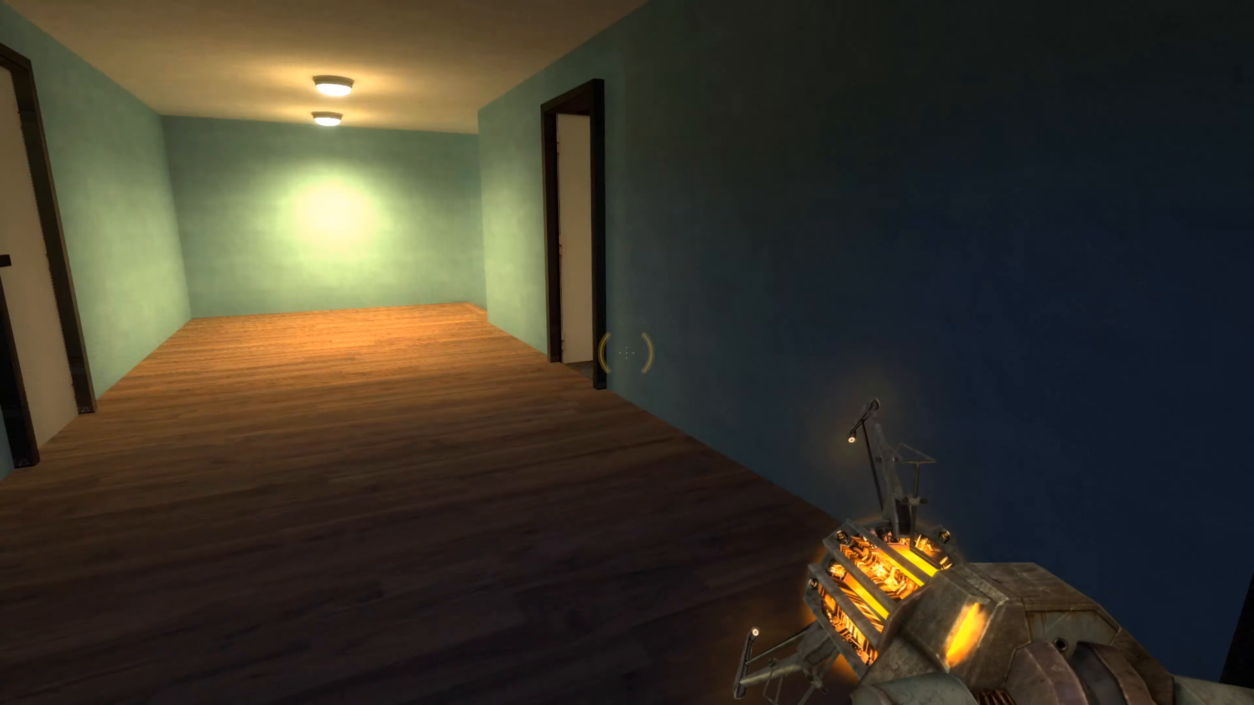
{"action": "mouse_move", "coordinate": [627, 353]}
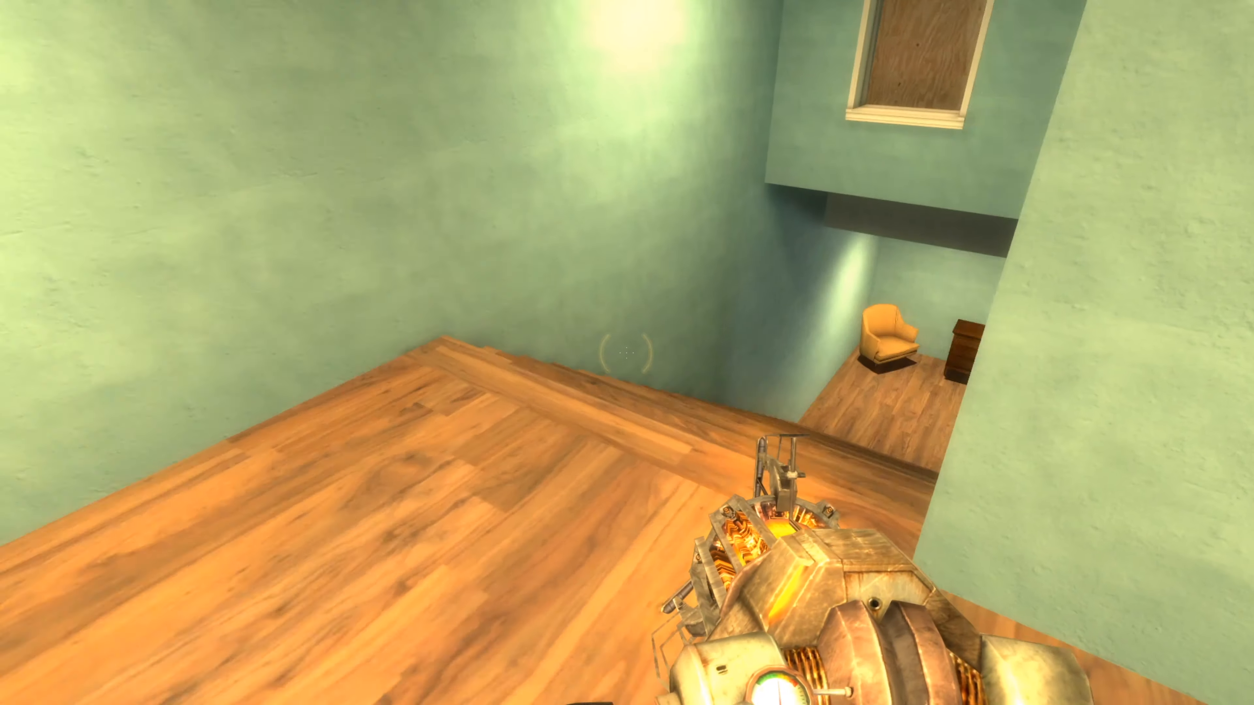
{"action": "mouse_move", "coordinate": [627, 353]}
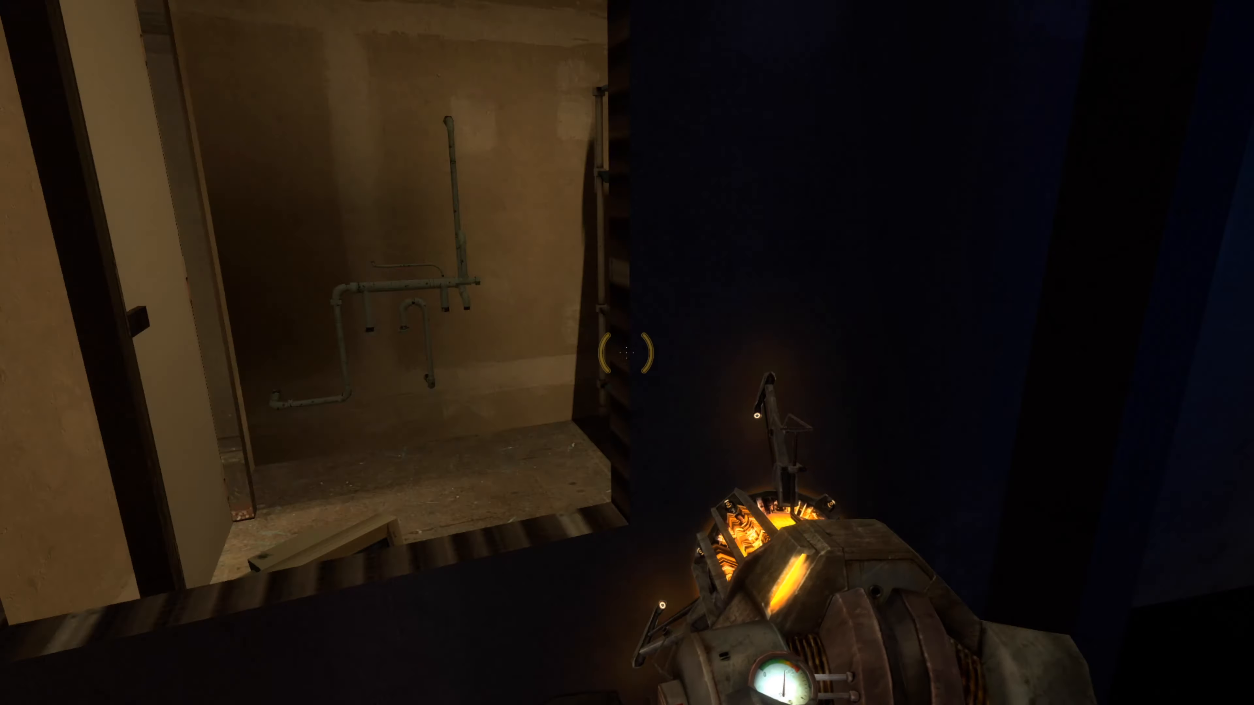
{"action": "mouse_move", "coordinate": [627, 353]}
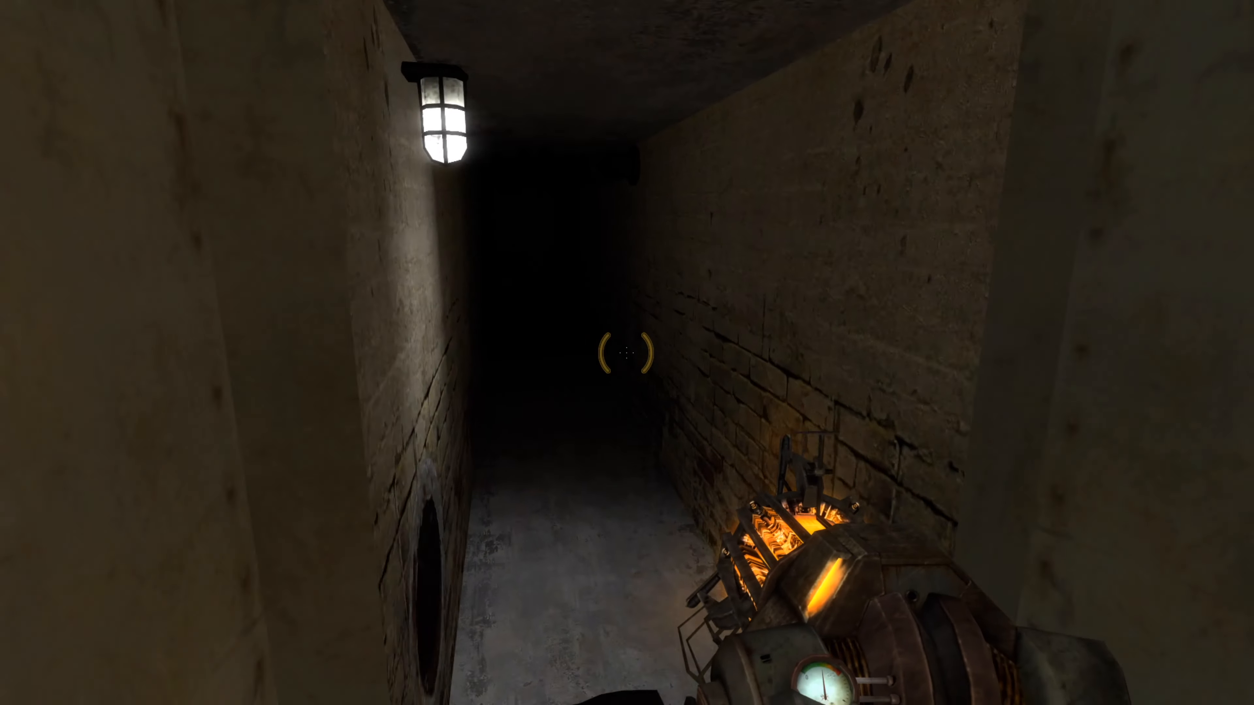
Walk forward through the dark brick corridor toward the lit room with the stool.
{"action": "key", "text": "w"}
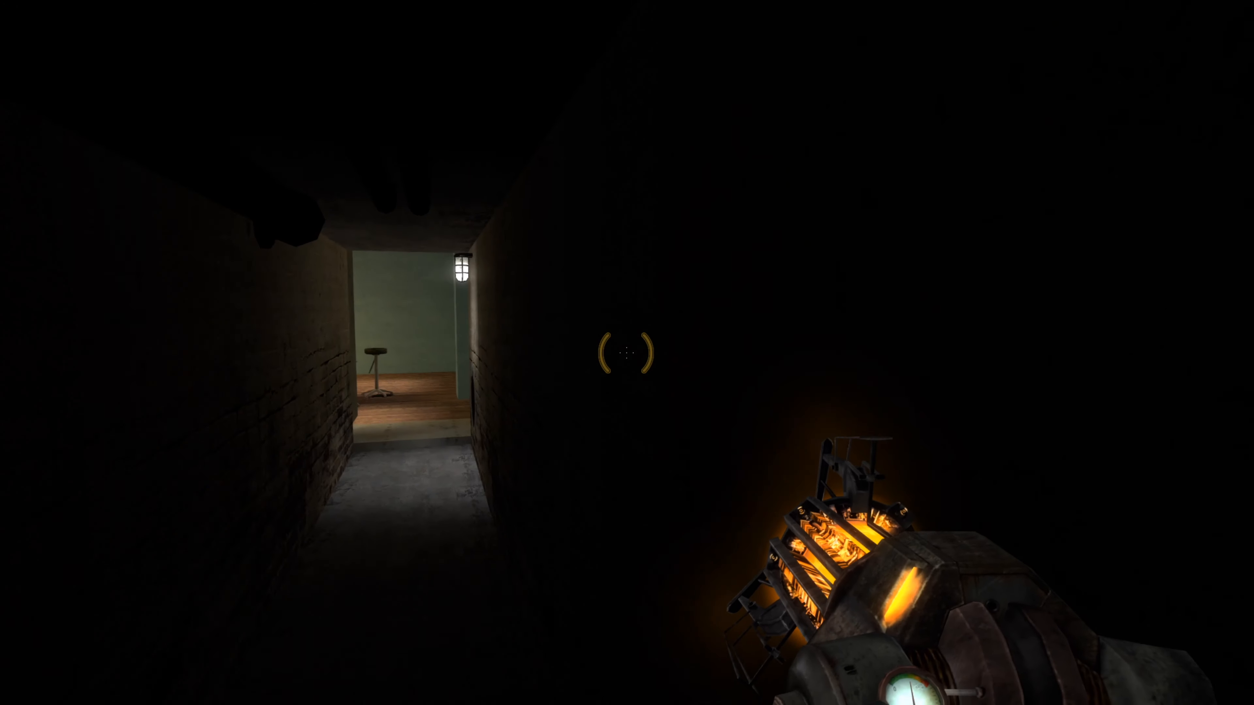
{"action": "key", "text": "w"}
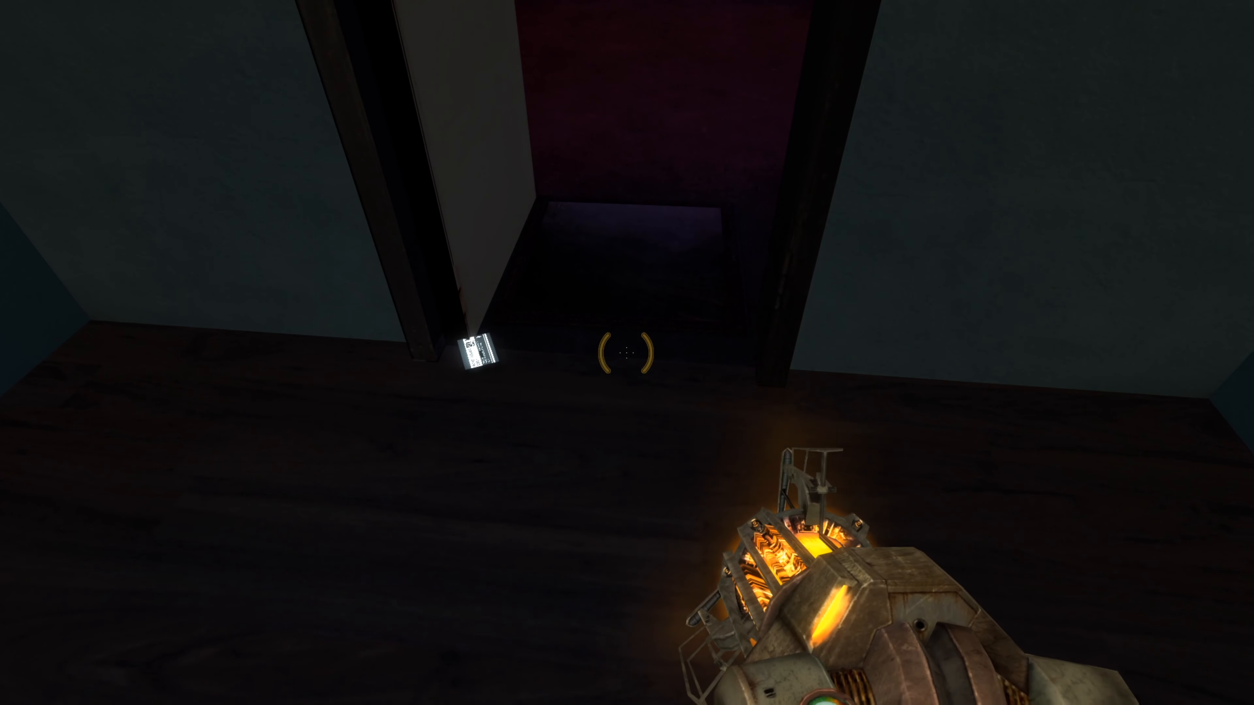
{"action": "mouse_move", "coordinate": [627, 353]}
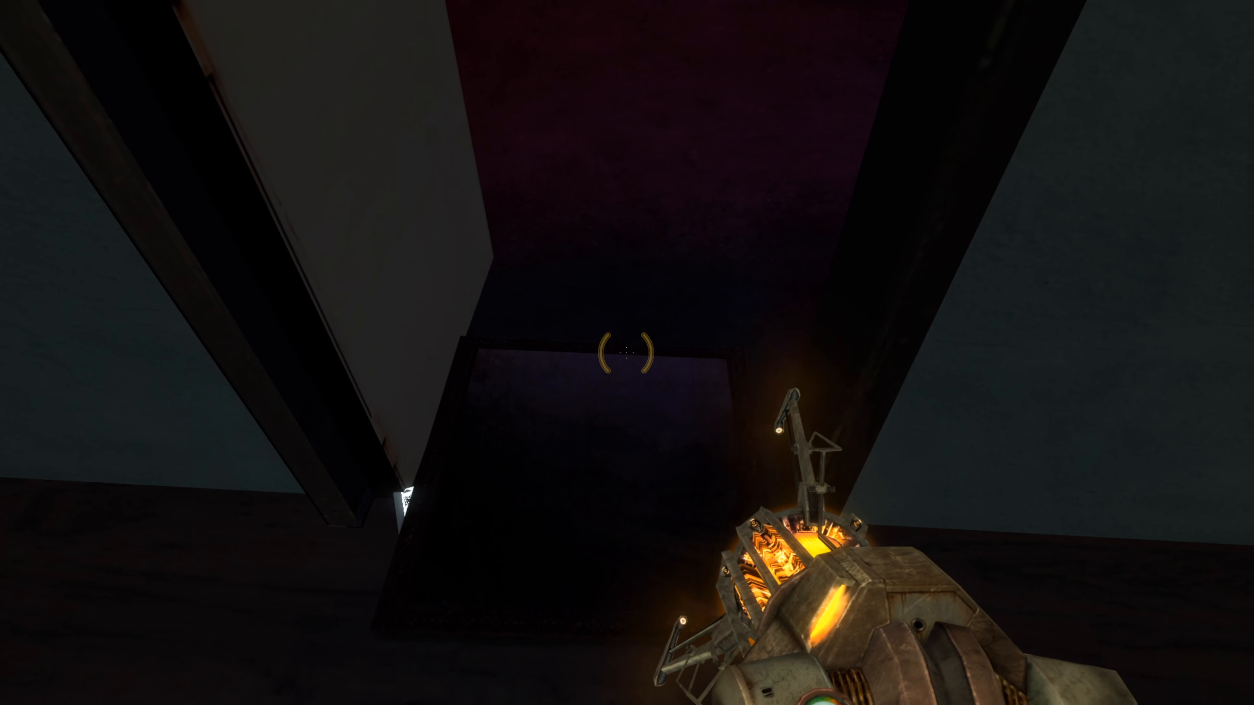
{"action": "mouse_move", "coordinate": [627, 352]}
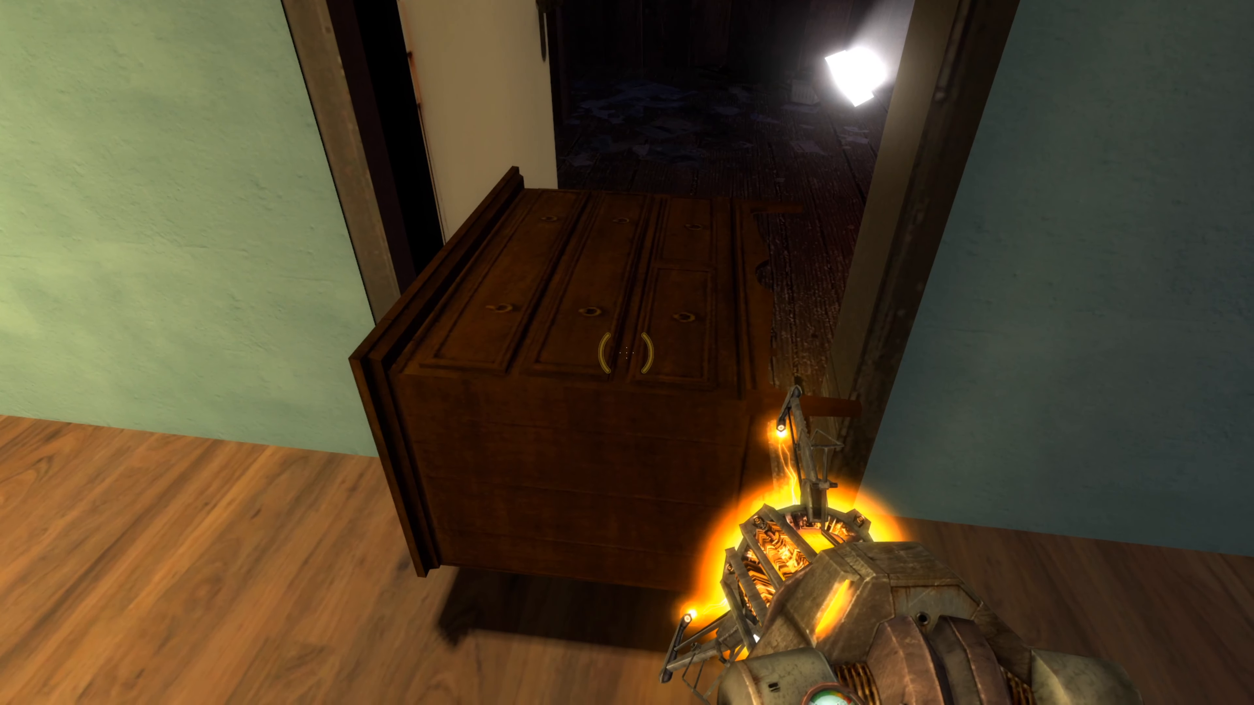
{"action": "mouse_move", "coordinate": [627, 353]}
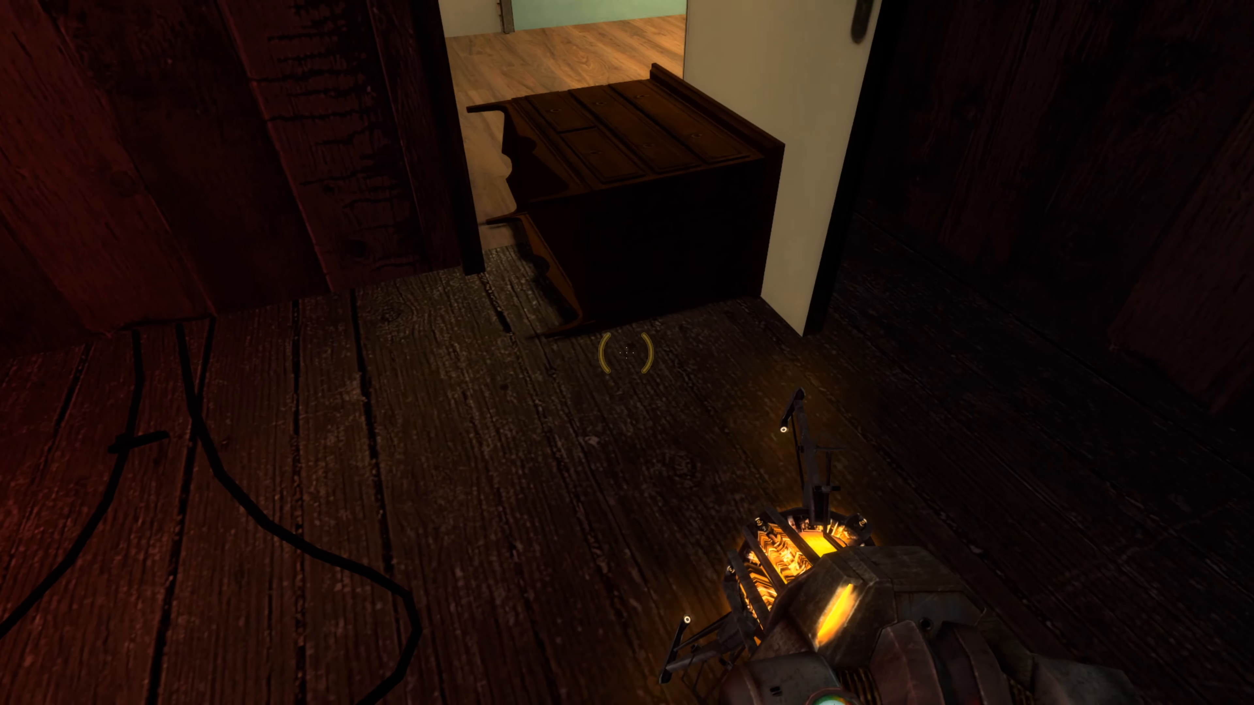
{"action": "mouse_move", "coordinate": [627, 353]}
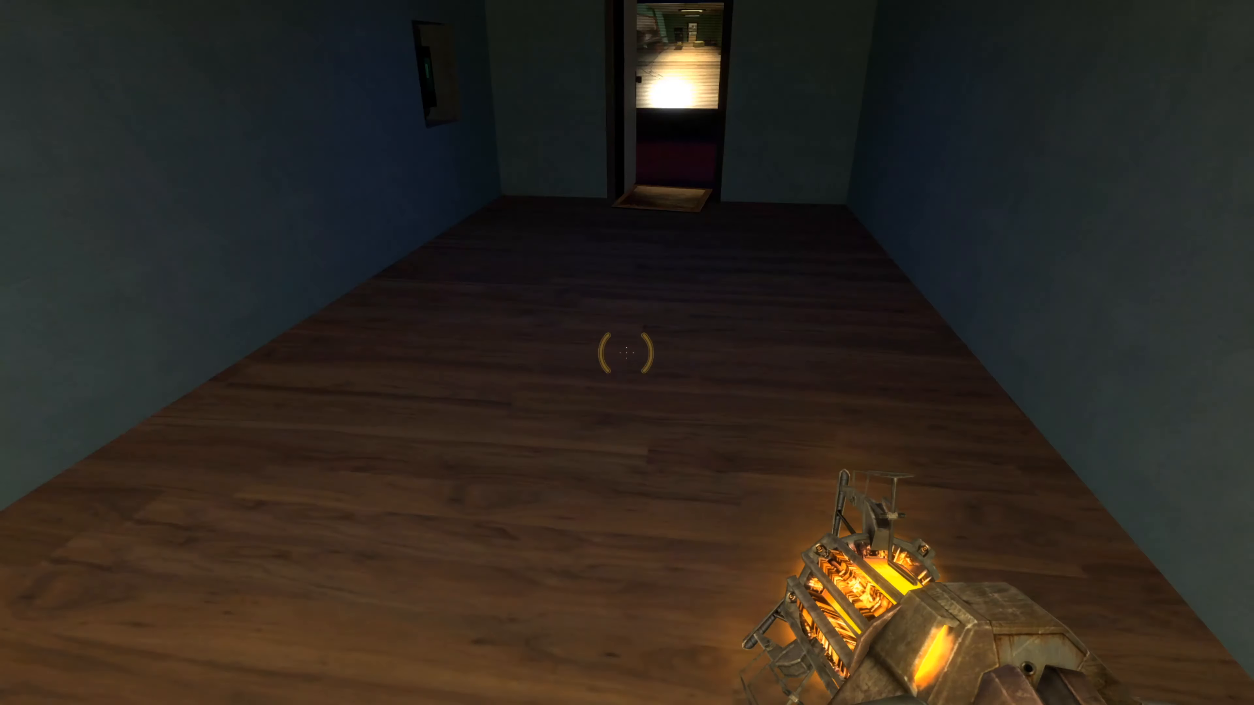
{"action": "mouse_move", "coordinate": [627, 353]}
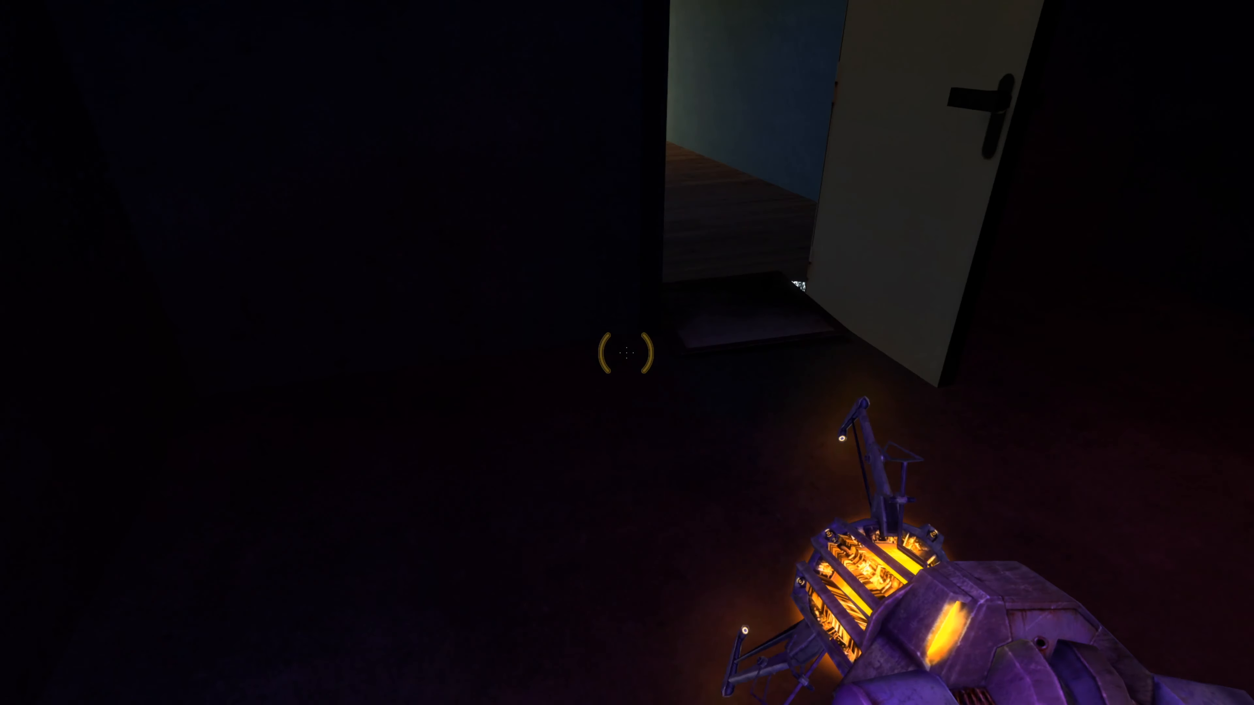
{"action": "mouse_move", "coordinate": [627, 353]}
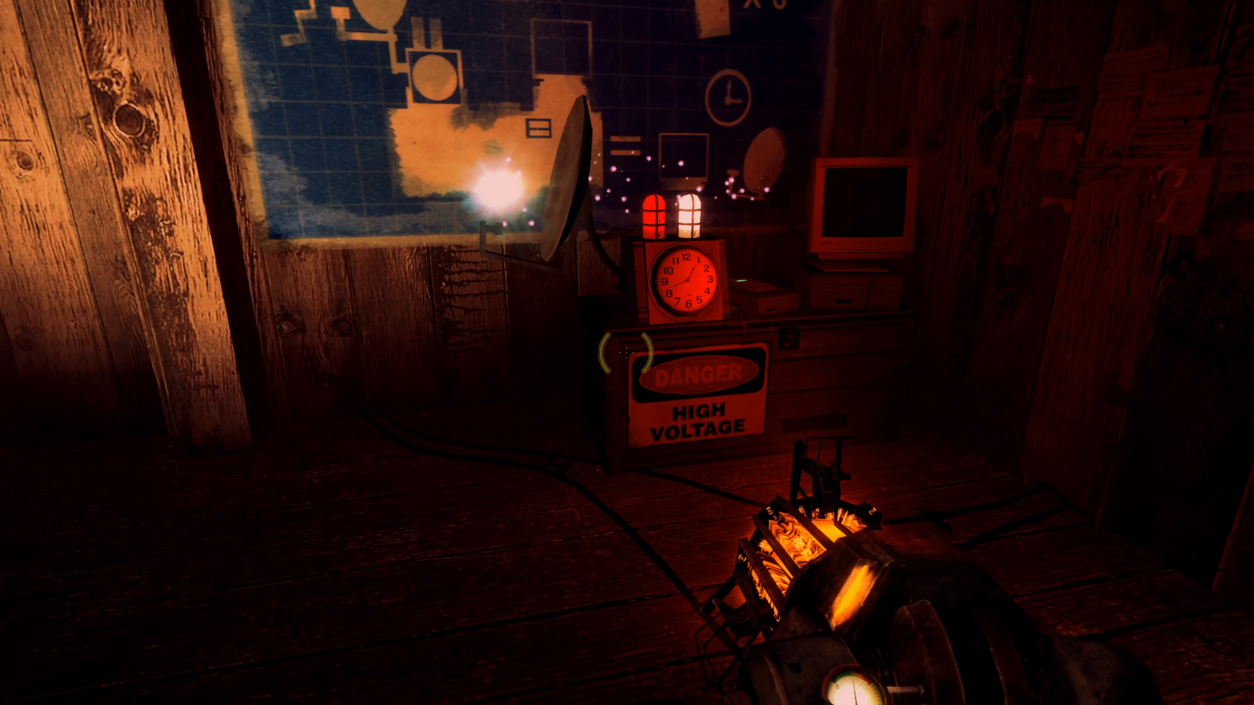
{"action": "mouse_move", "coordinate": [627, 353]}
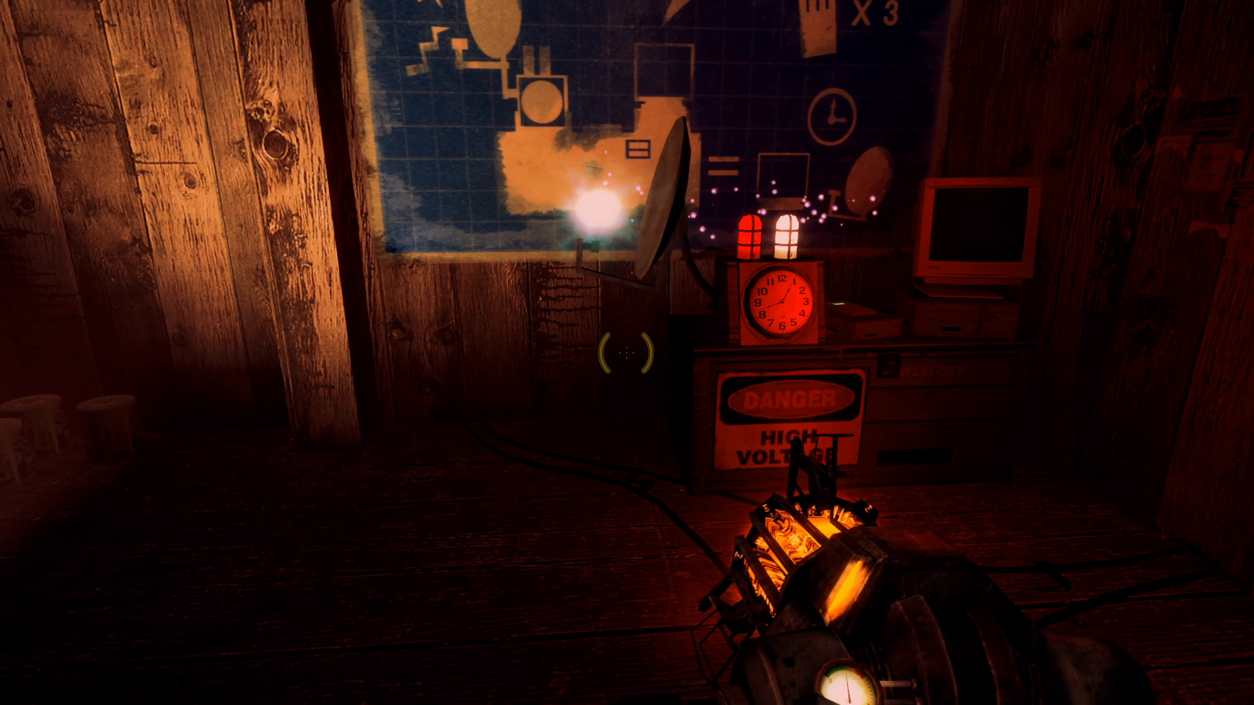
{"action": "mouse_move", "coordinate": [627, 352]}
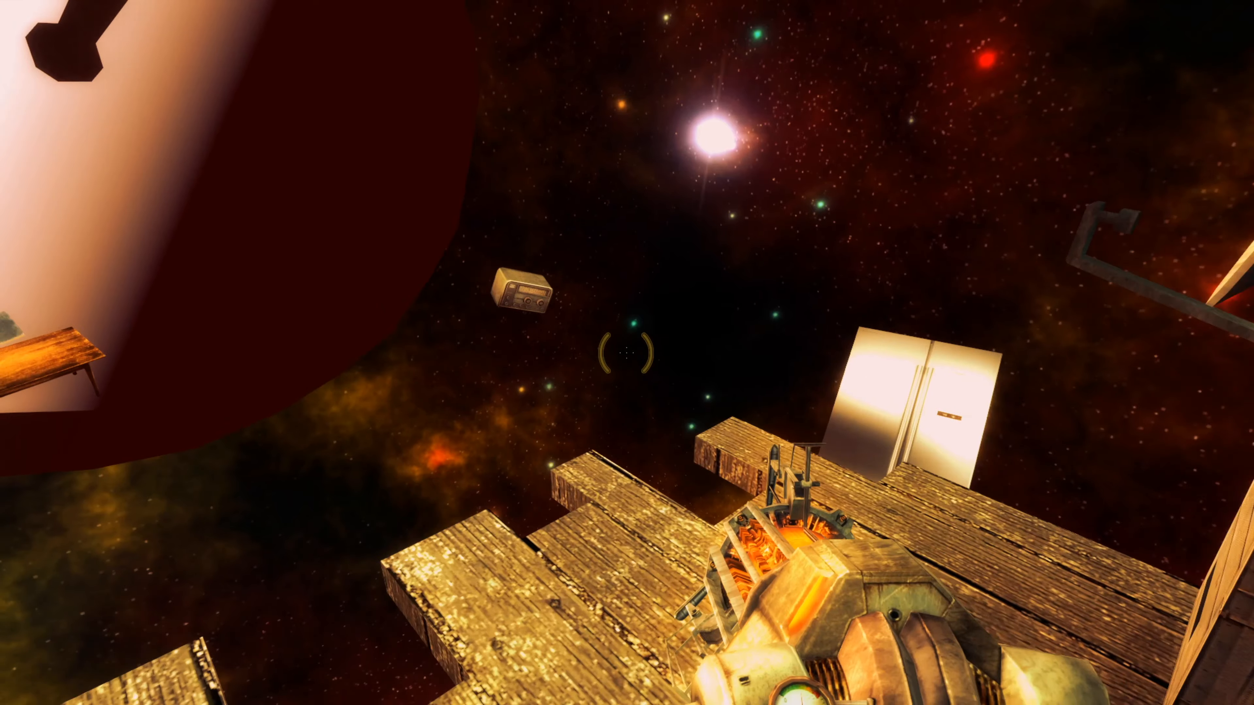
{"action": "mouse_move", "coordinate": [627, 353]}
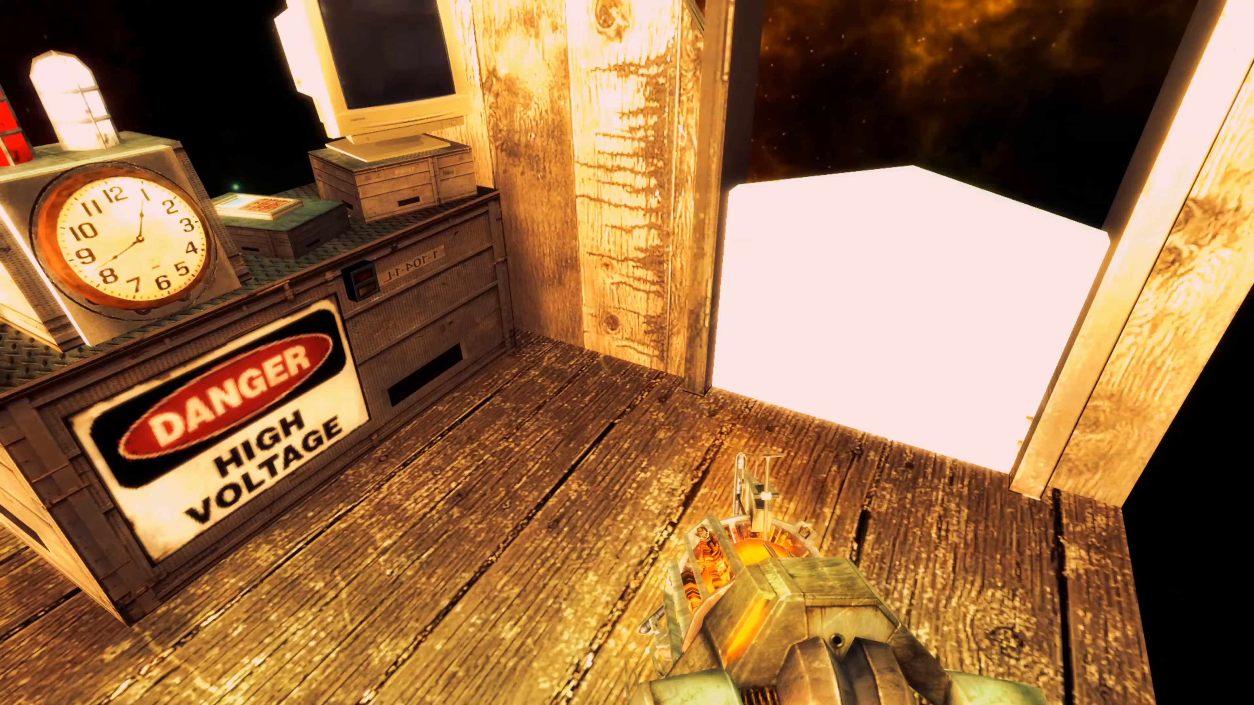
{"action": "mouse_move", "coordinate": [627, 353]}
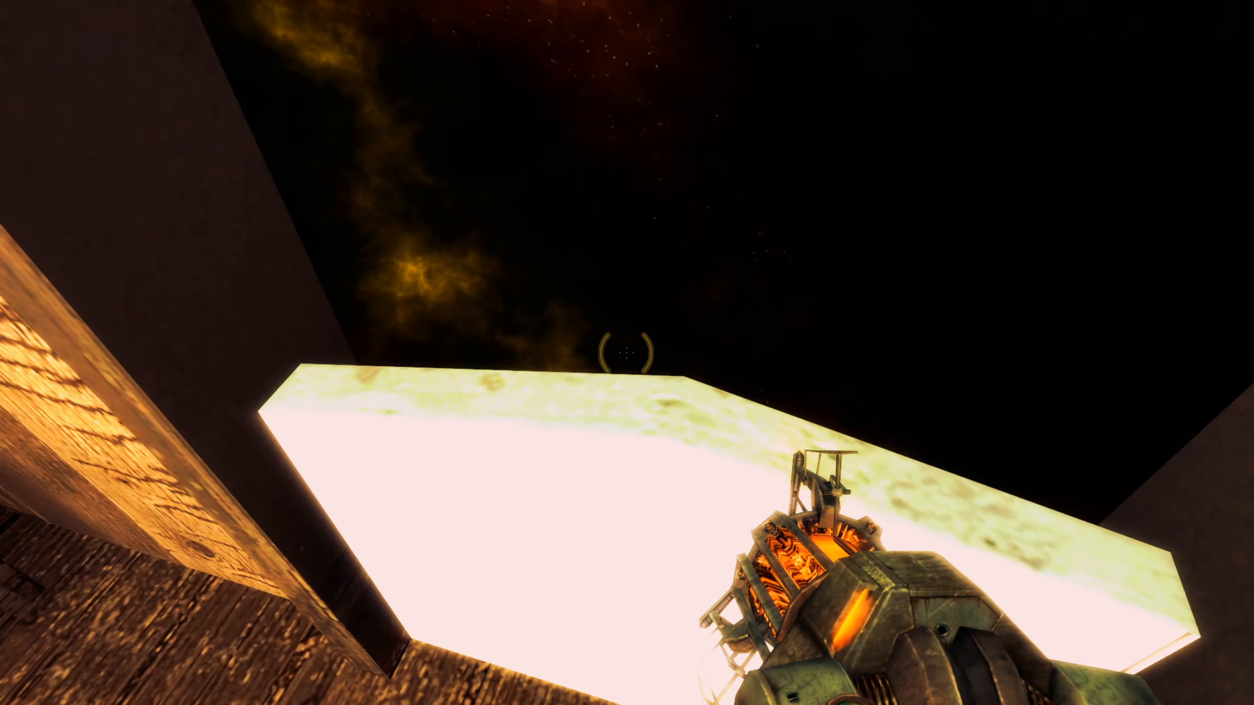
{"action": "mouse_move", "coordinate": [627, 352]}
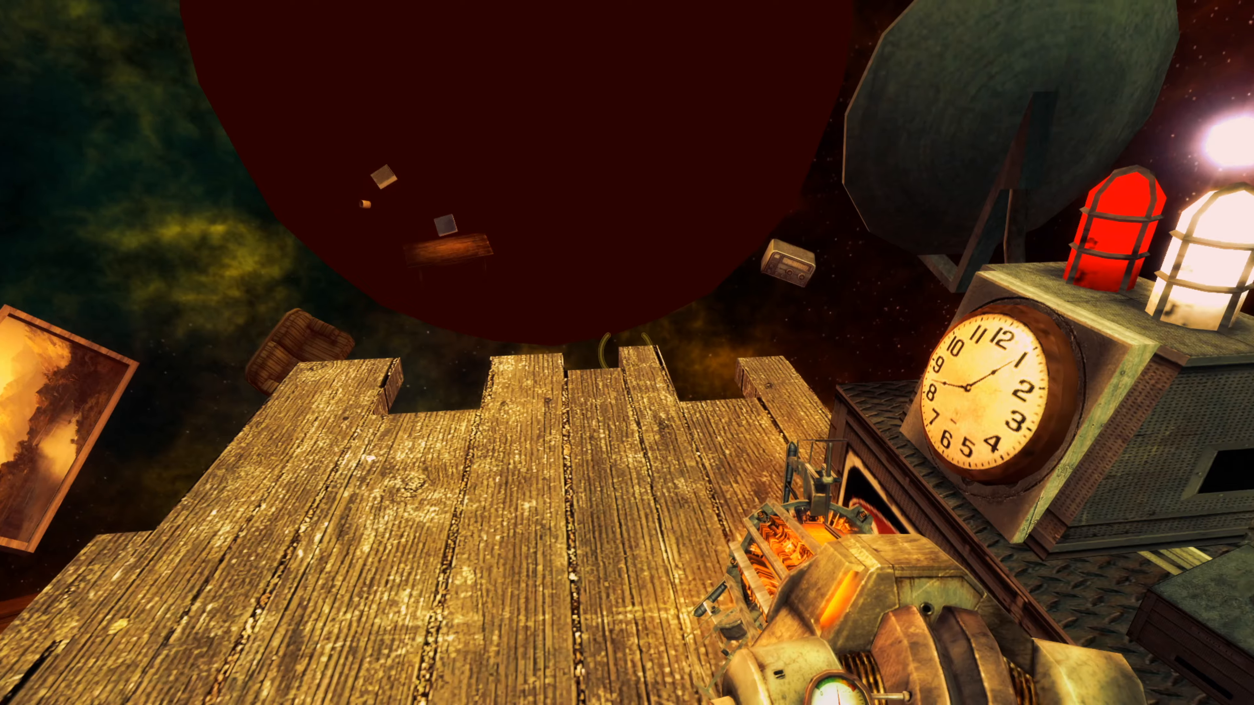
{"action": "mouse_move", "coordinate": [627, 353]}
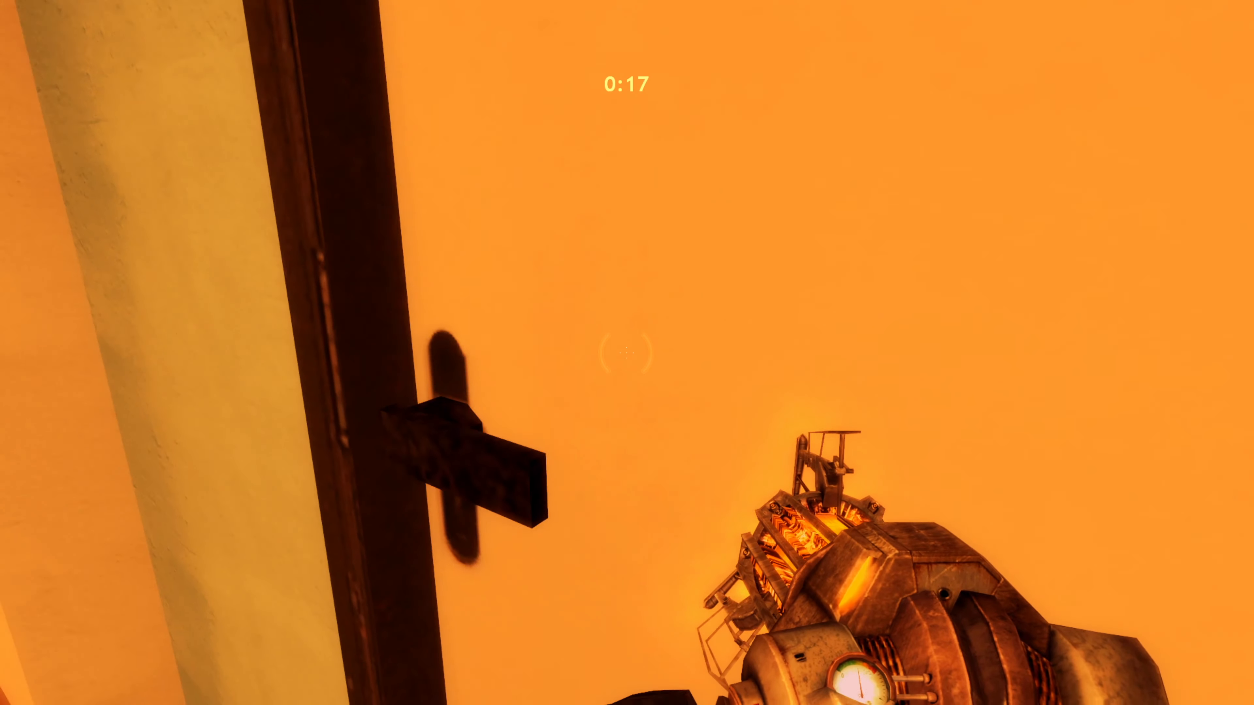
{"action": "mouse_move", "coordinate": [627, 352]}
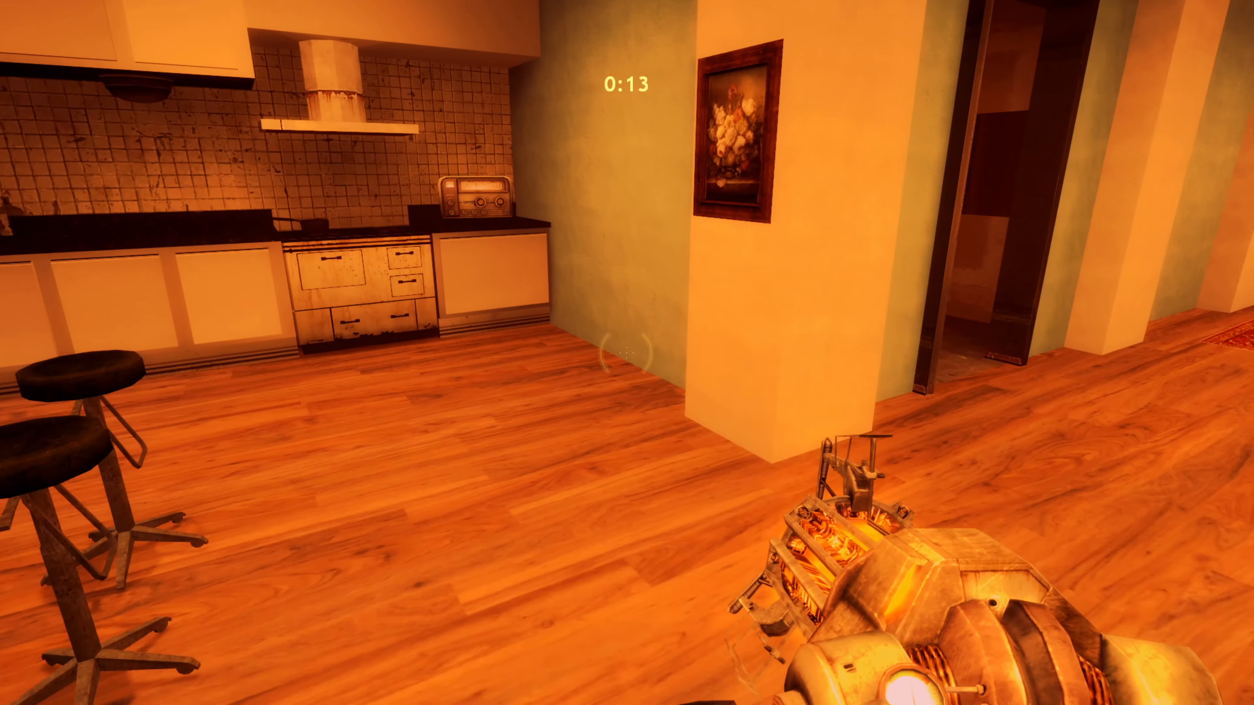
{"action": "mouse_move", "coordinate": [627, 352]}
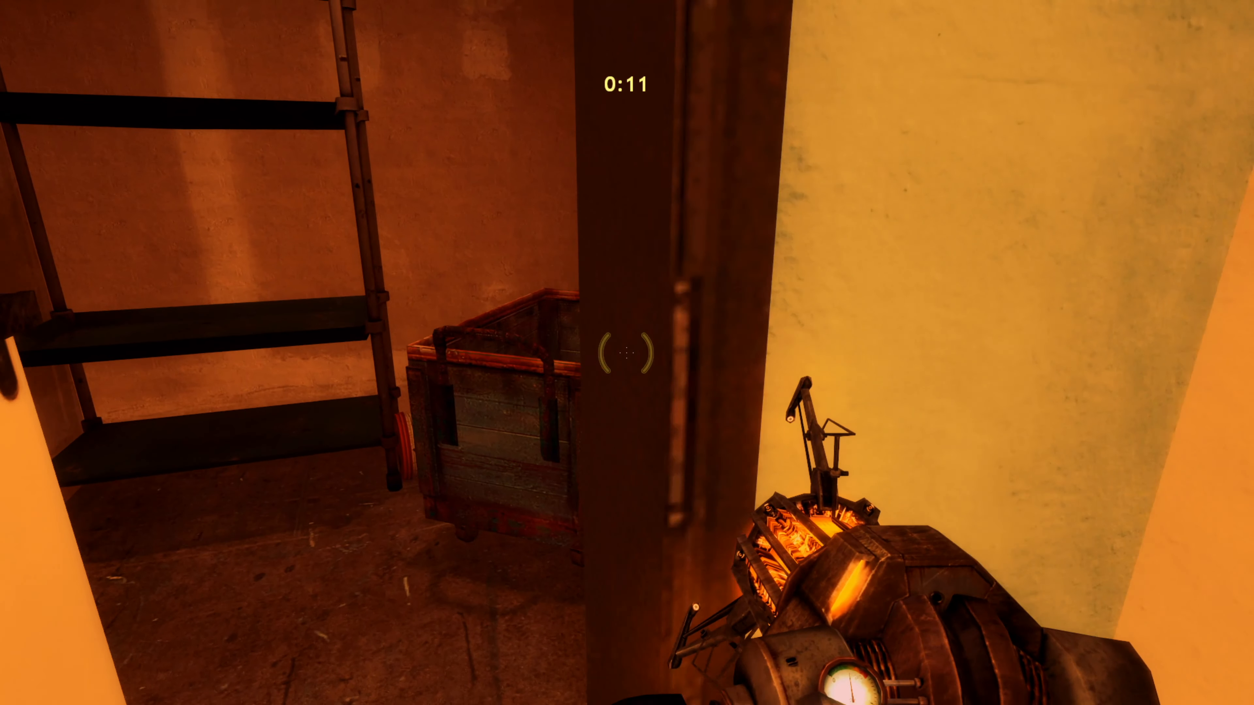
{"action": "mouse_move", "coordinate": [627, 353]}
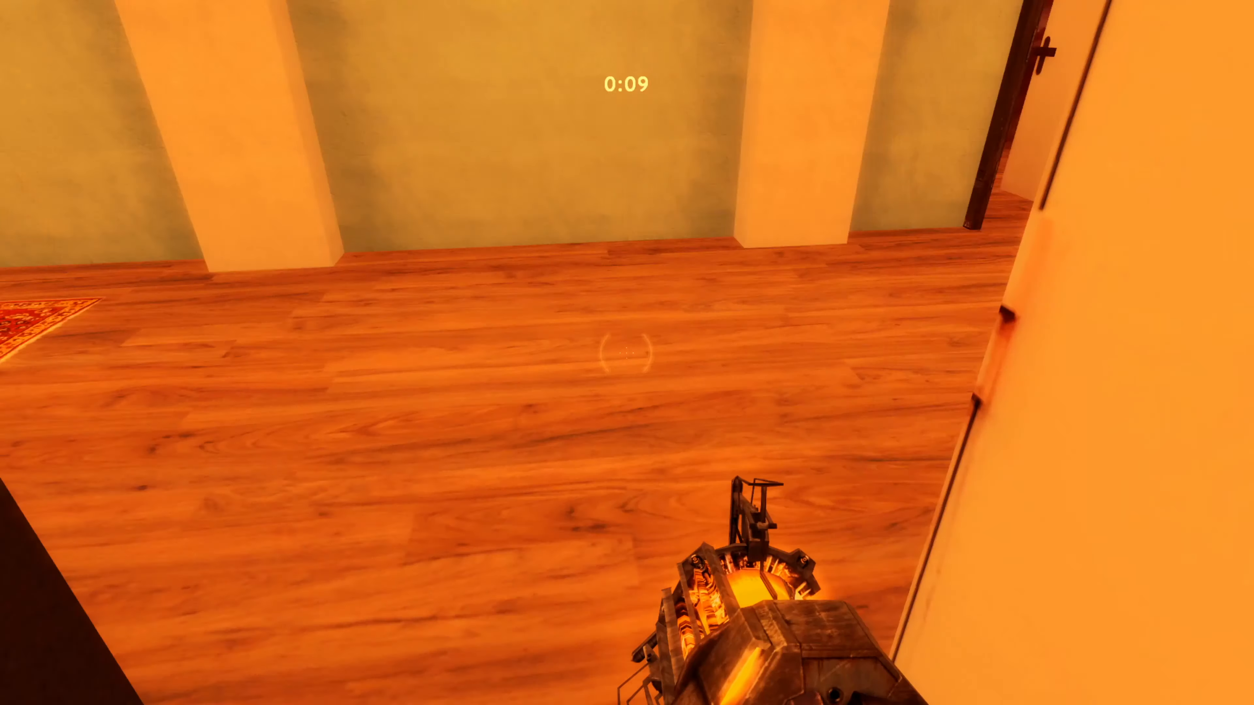